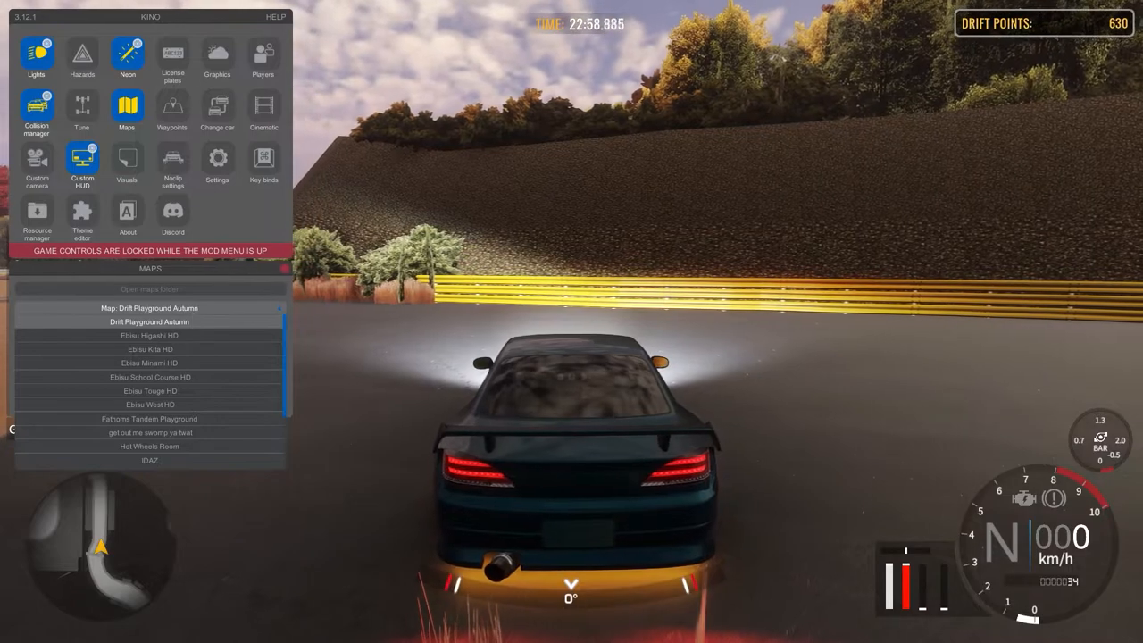
# - Load Fathoms Tandem Playground from the Kino Maps list; it appears untextured
pyautogui.click(150, 418)
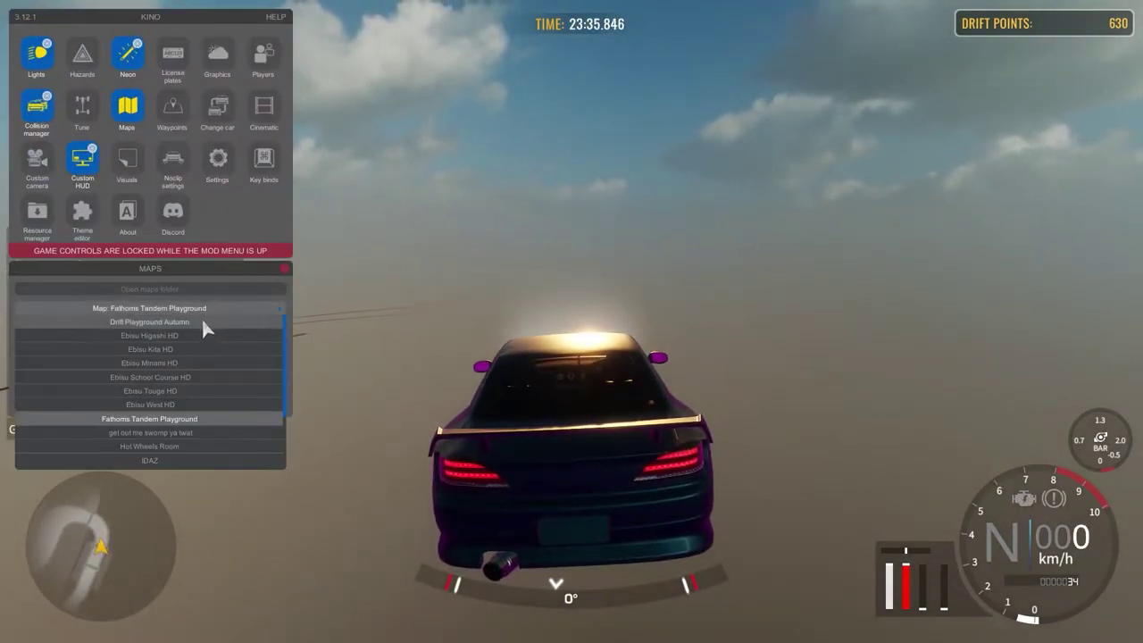
pyautogui.click(150, 322)
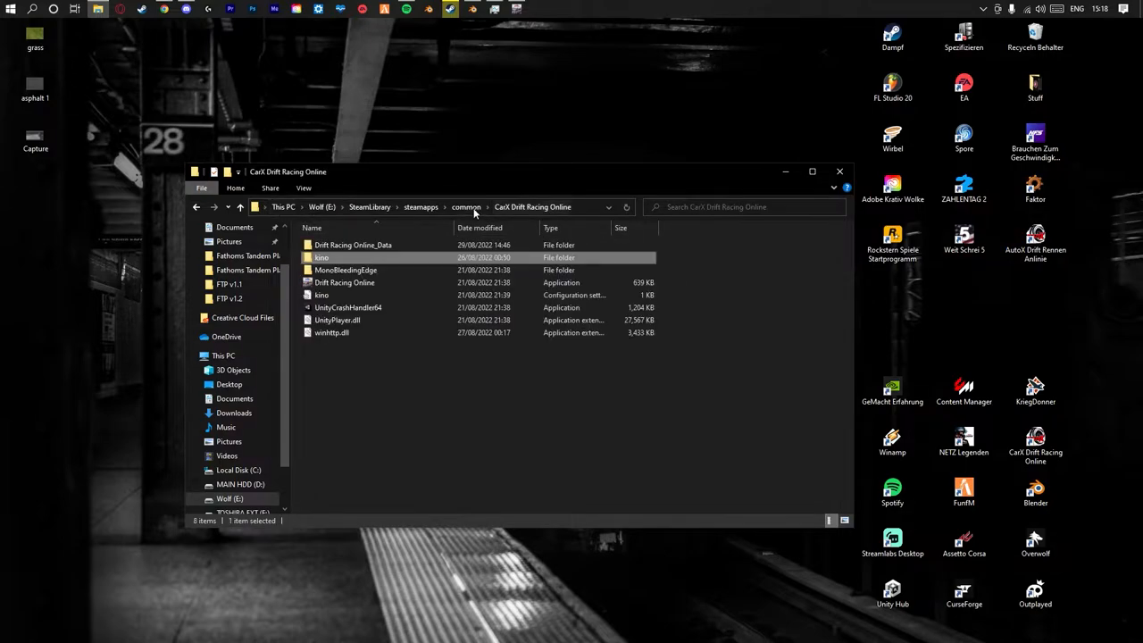
# - Navigate kino > maps into the Fathoms Tandem Playground folder with its MTL and model files
pyautogui.doubleClick(321, 257)
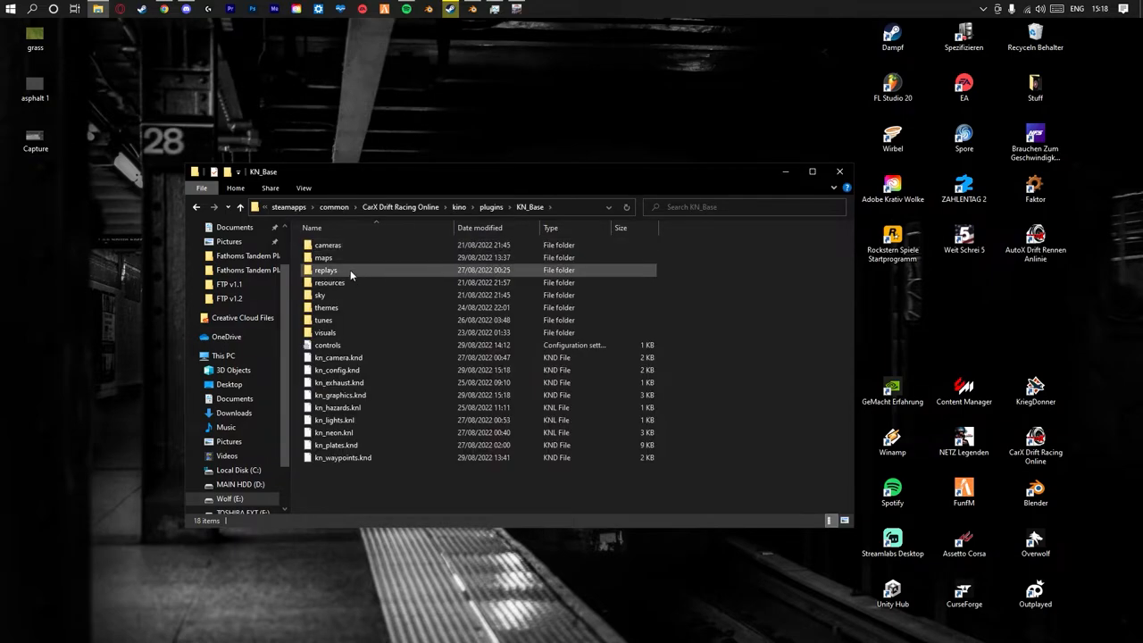
pyautogui.doubleClick(323, 258)
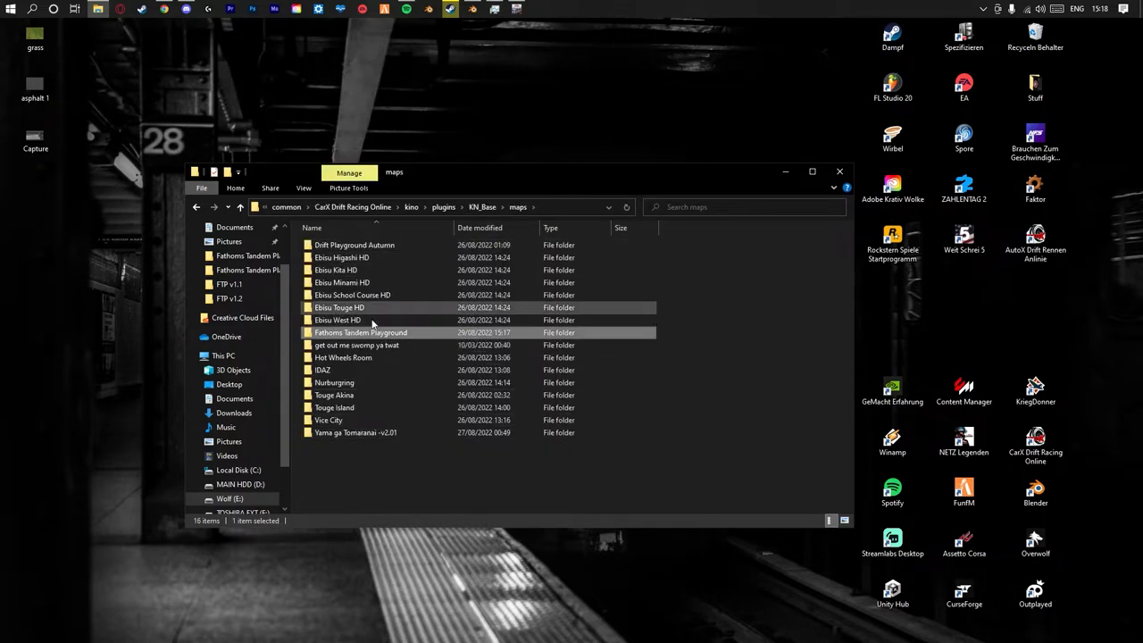
pyautogui.doubleClick(361, 332)
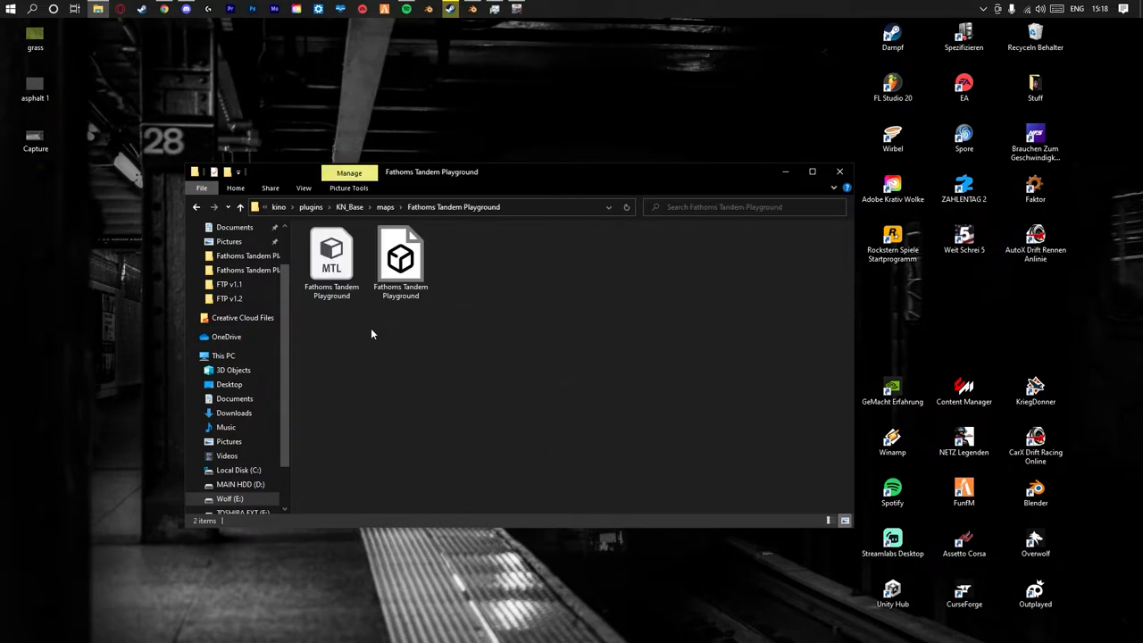
pyautogui.moveTo(476, 270)
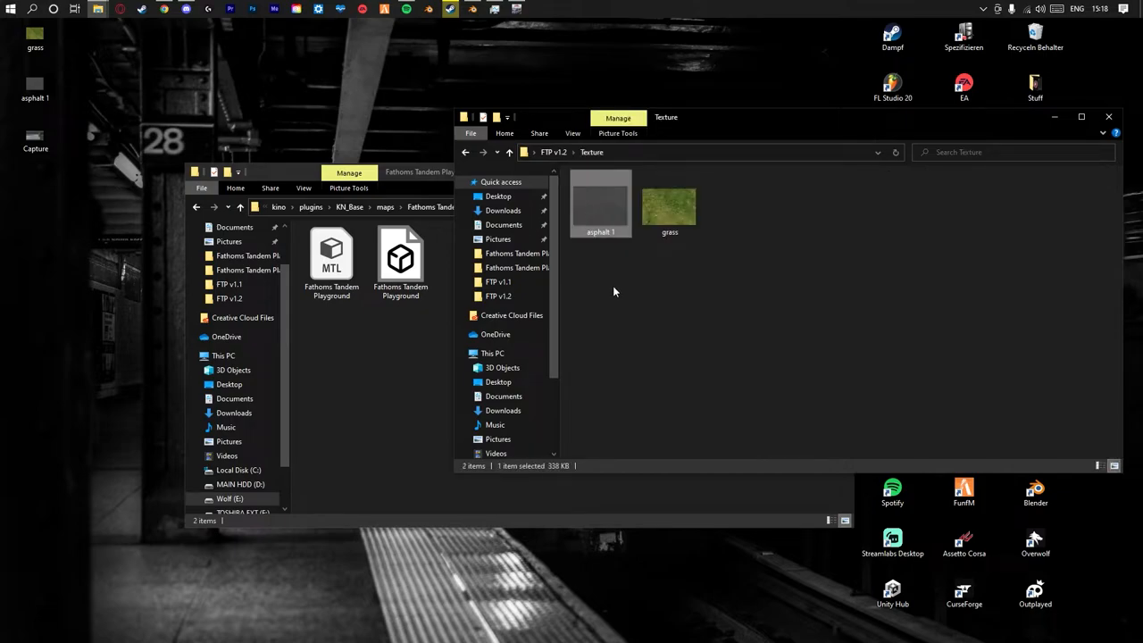
# - Return to CarX and reload Fathoms Tandem Playground so the asphalt and grass textures show
pyautogui.click(615, 291)
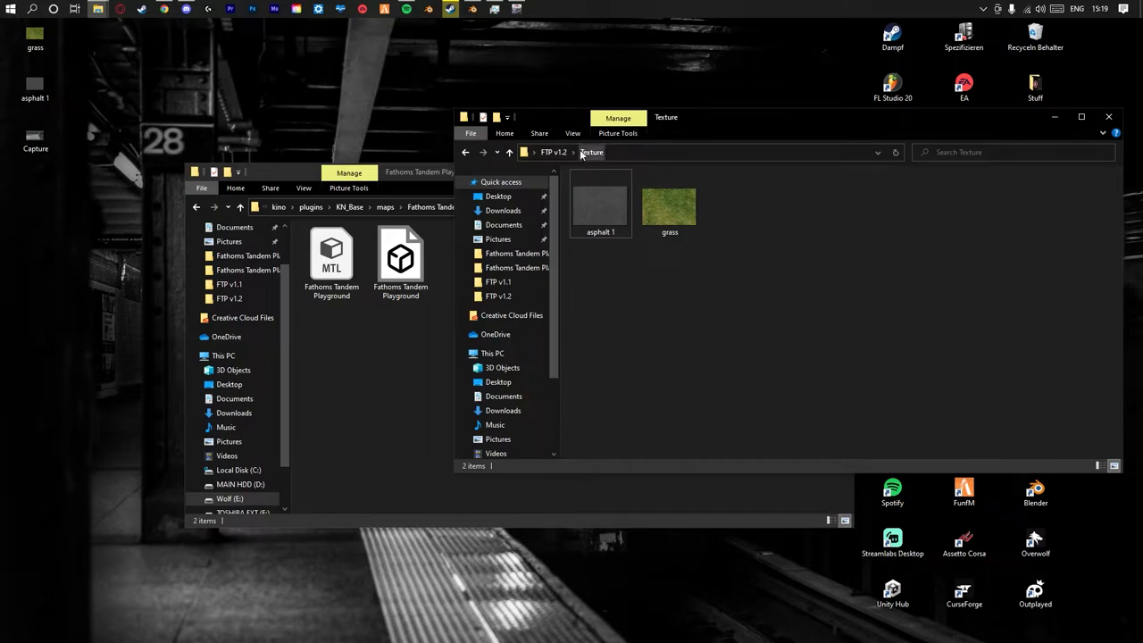
pyautogui.moveTo(597, 164)
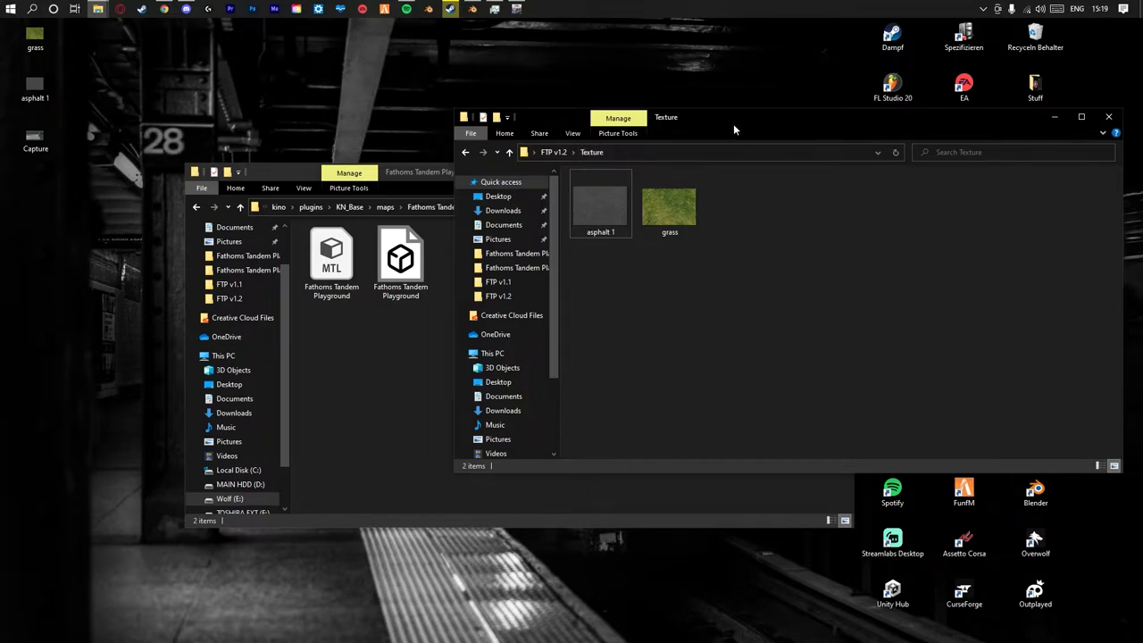
pyautogui.click(1107, 118)
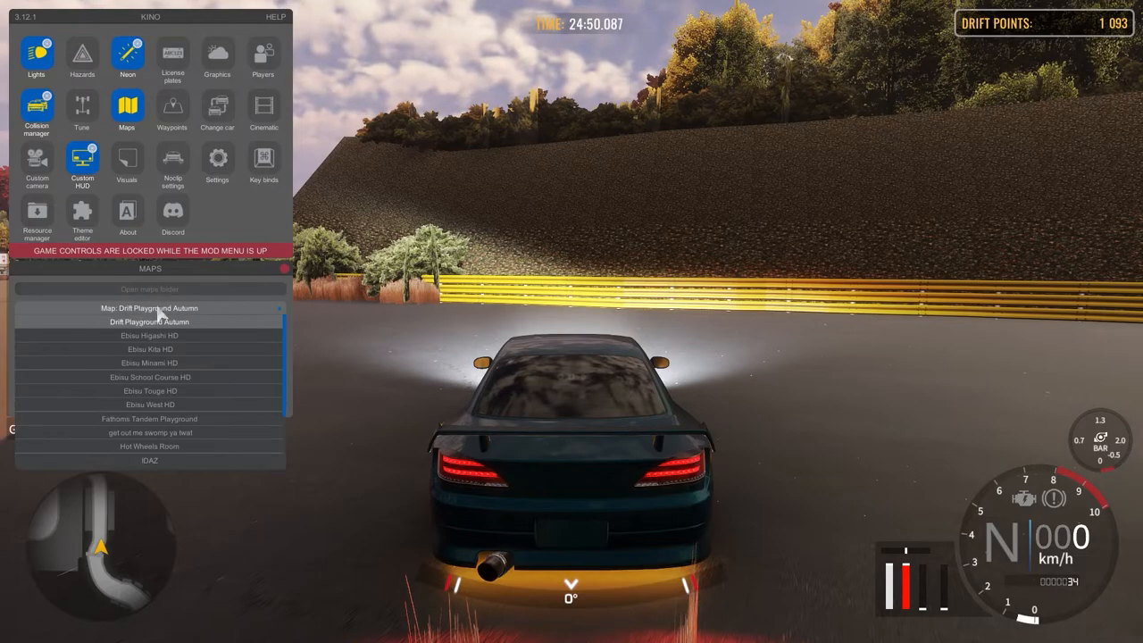
pyautogui.click(150, 418)
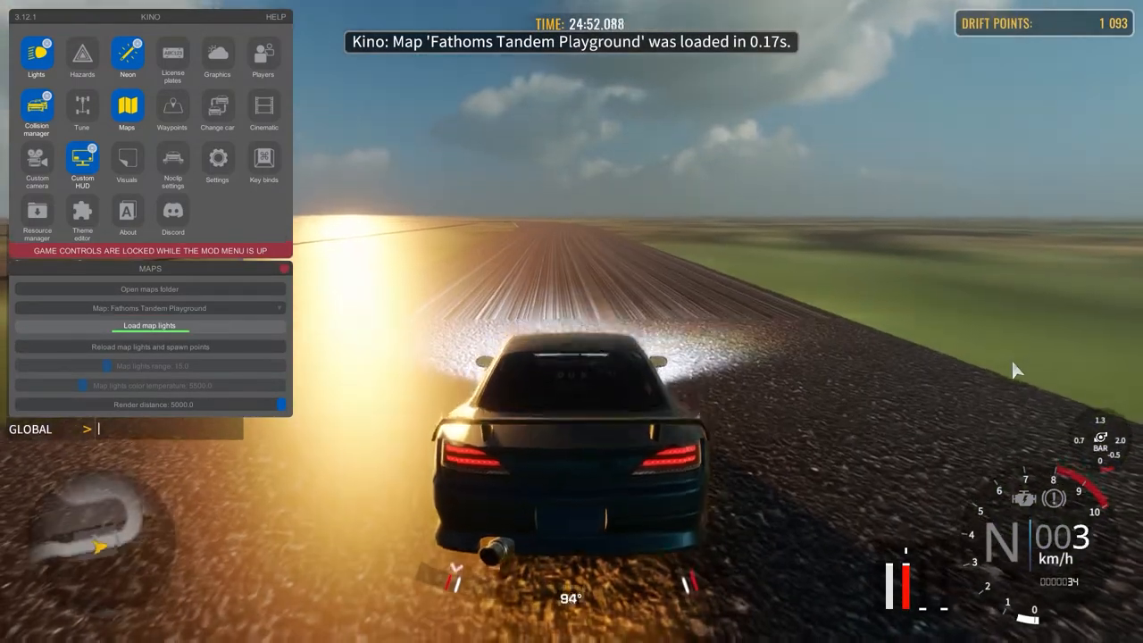